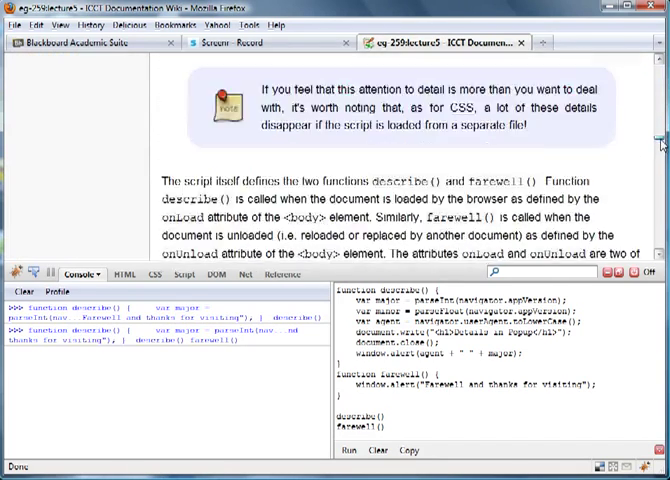
{"action": "scroll", "scroll_direction": "down", "scroll_amount": 3}
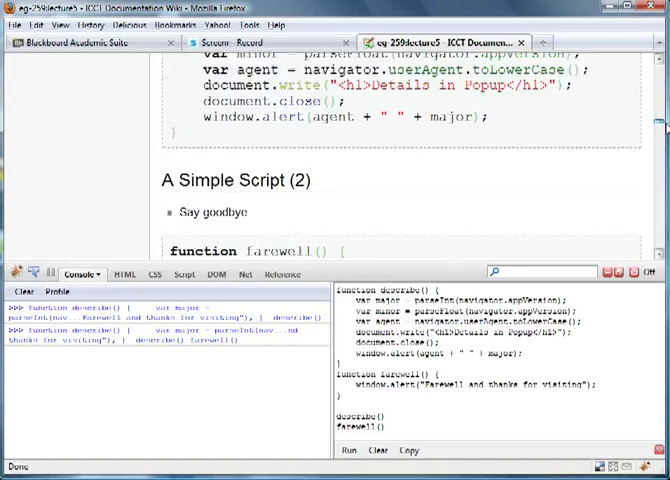
{"action": "scroll", "scroll_direction": "down", "scroll_amount": 3}
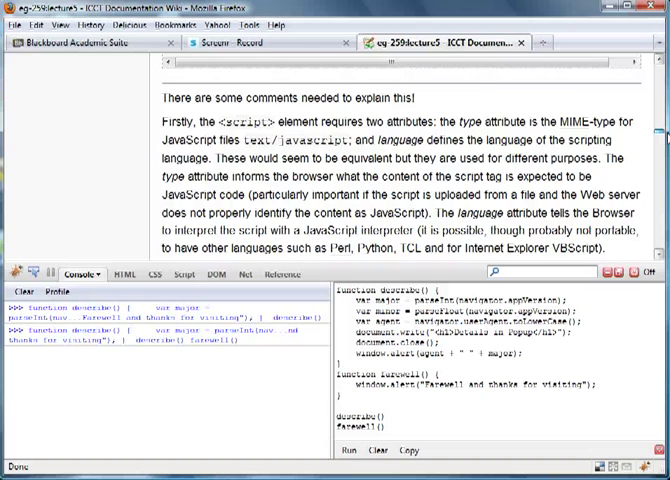